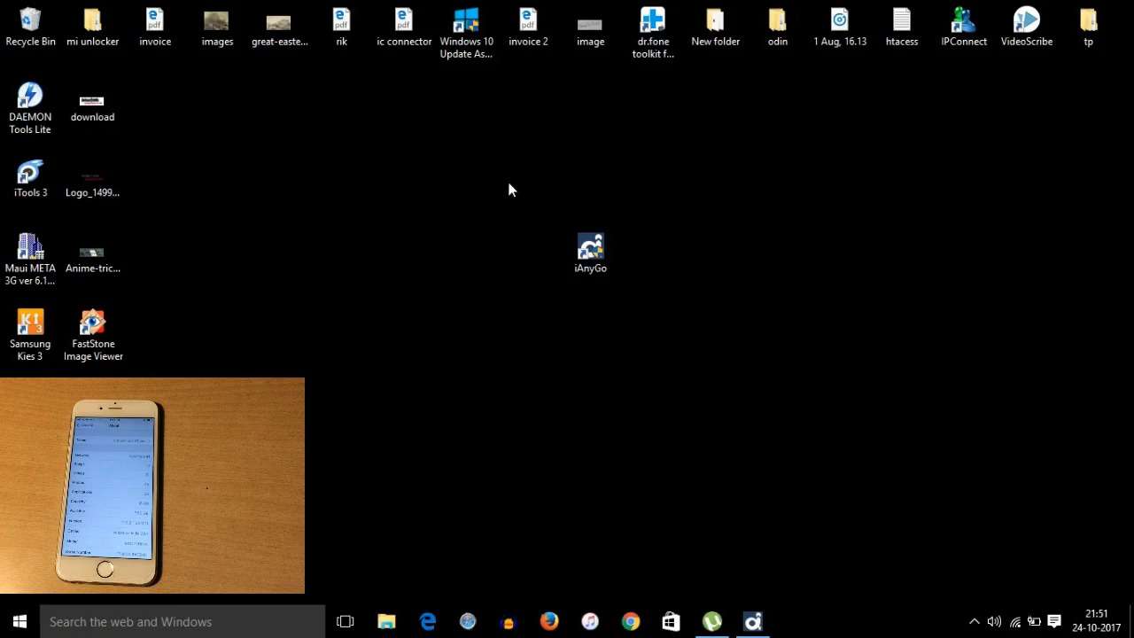
Step: Launch iAnyGo and grant it administrator permission to make changes
{"action": "left_click", "coordinate": [589, 252]}
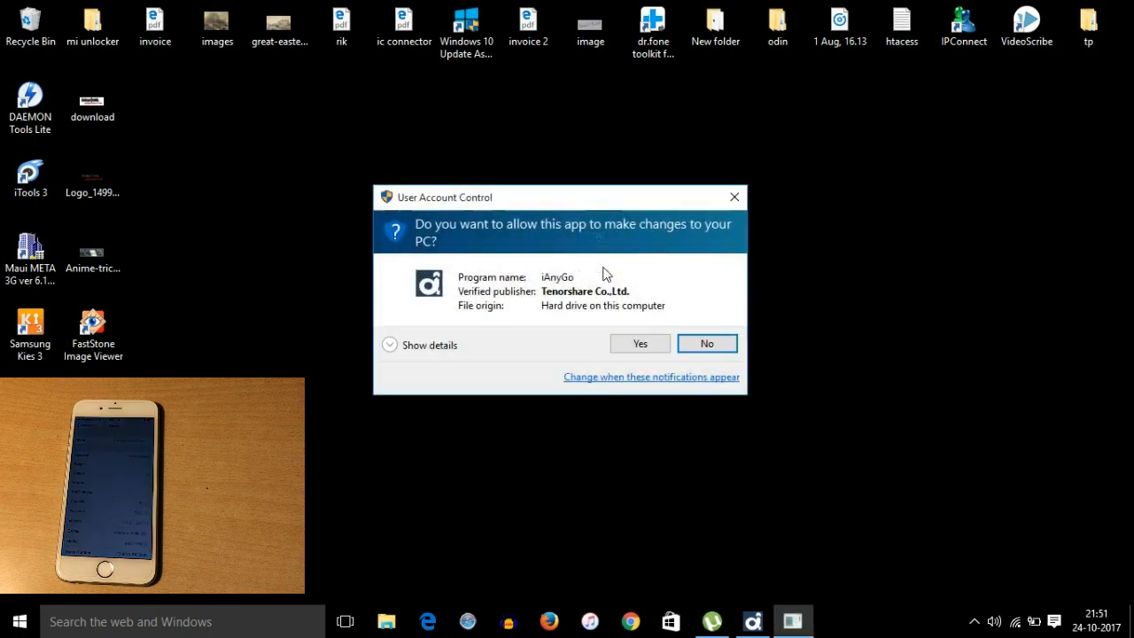
{"action": "left_click", "coordinate": [639, 342]}
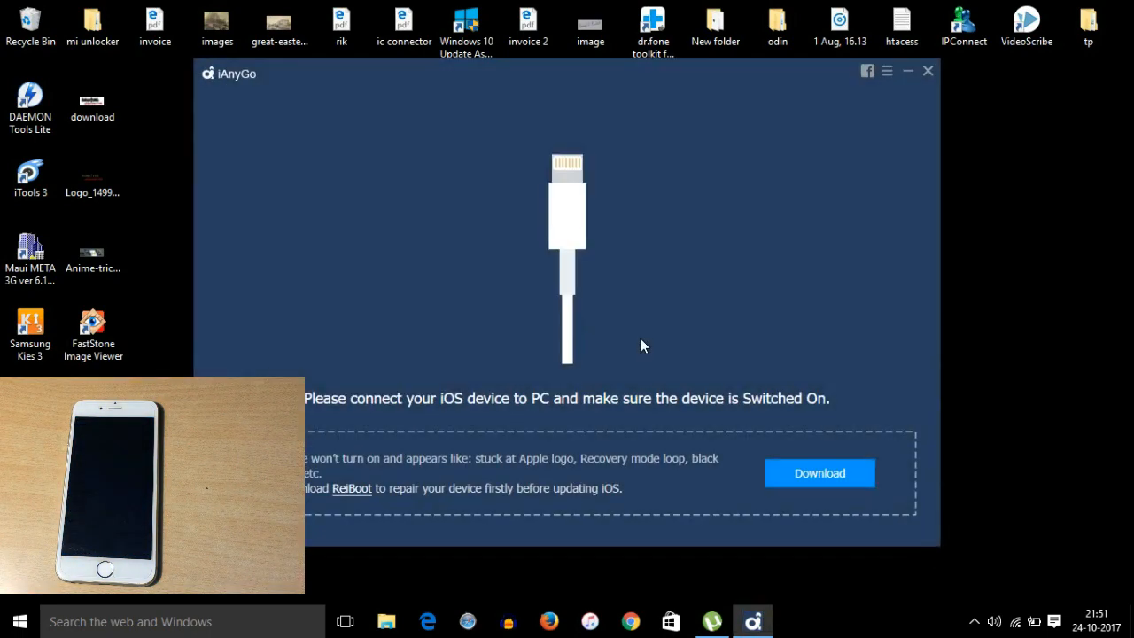
{"action": "mouse_move", "coordinate": [753, 406]}
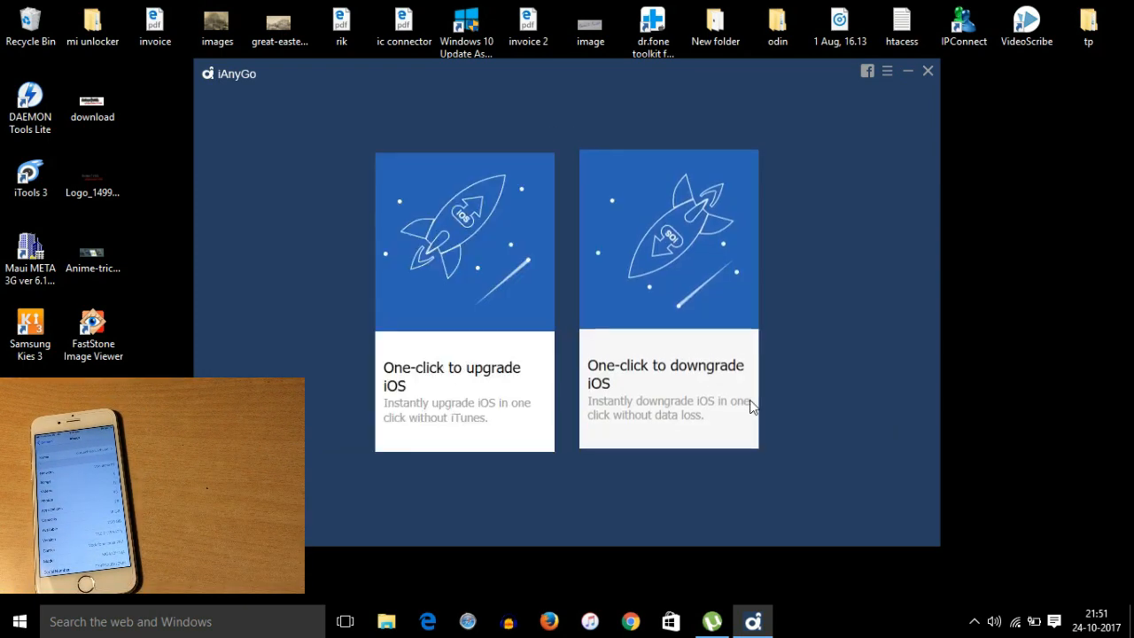
{"action": "mouse_move", "coordinate": [200, 105]}
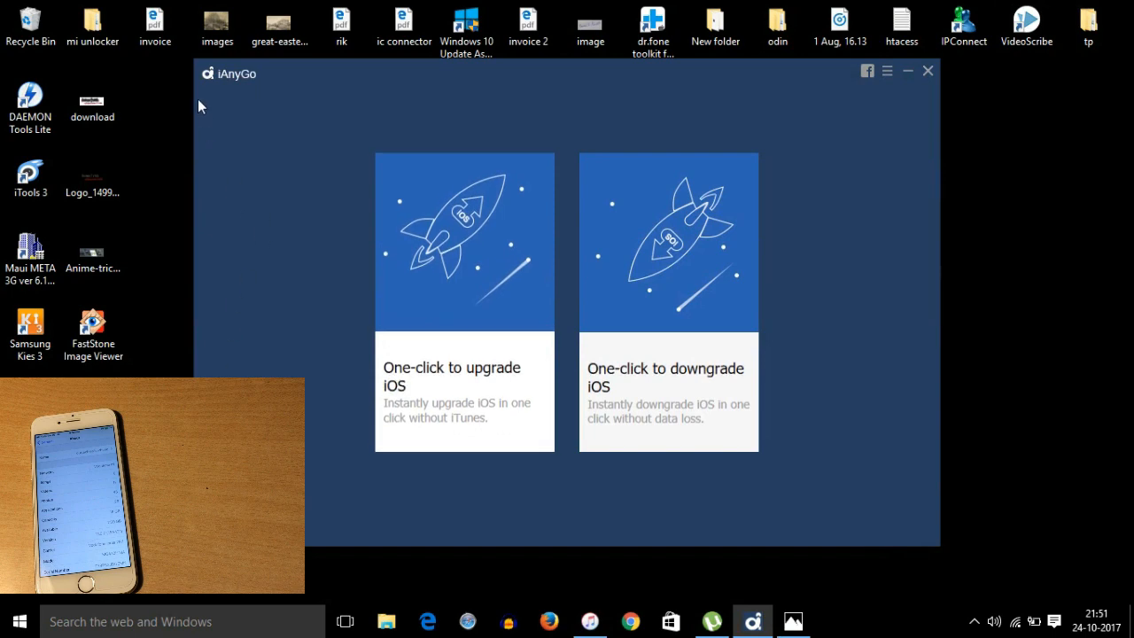
{"action": "mouse_move", "coordinate": [649, 128]}
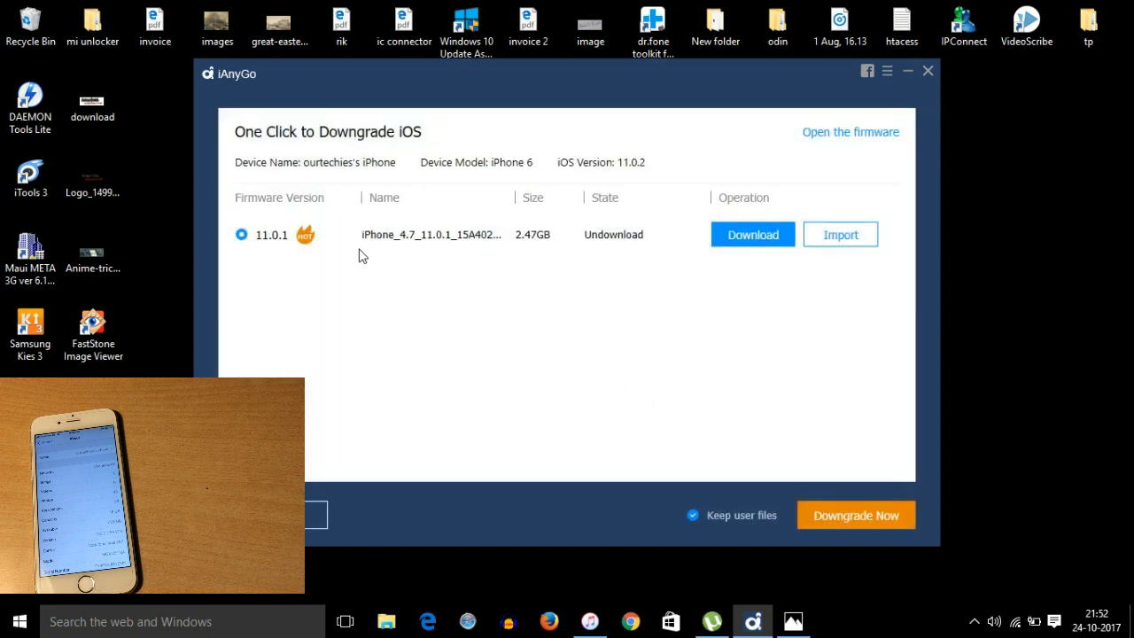
{"action": "mouse_move", "coordinate": [443, 219]}
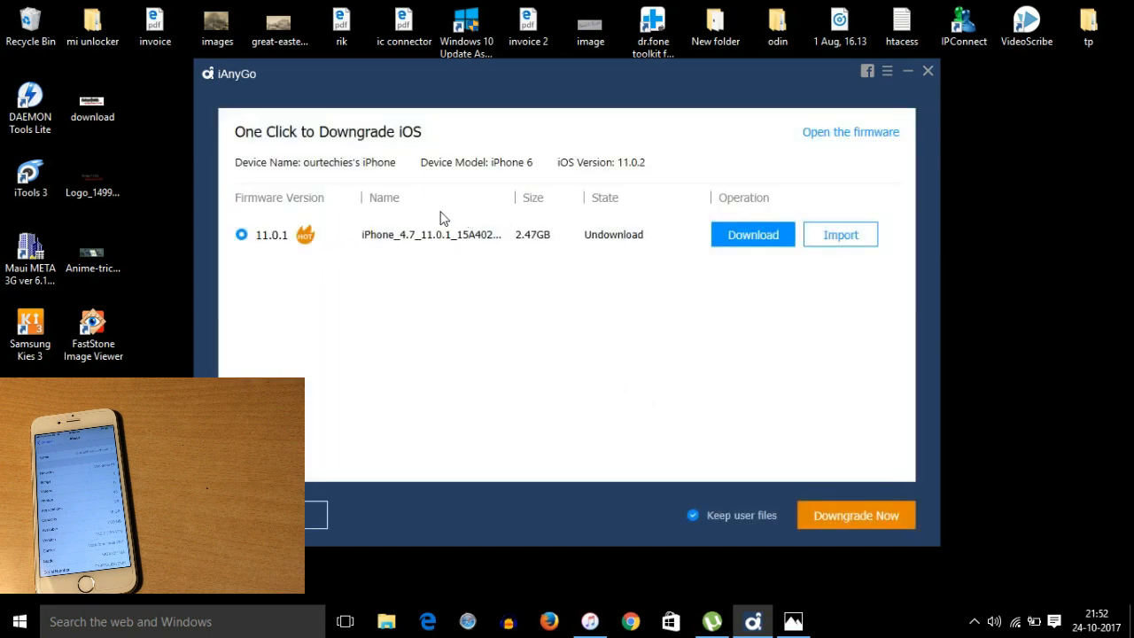
{"action": "mouse_move", "coordinate": [509, 248]}
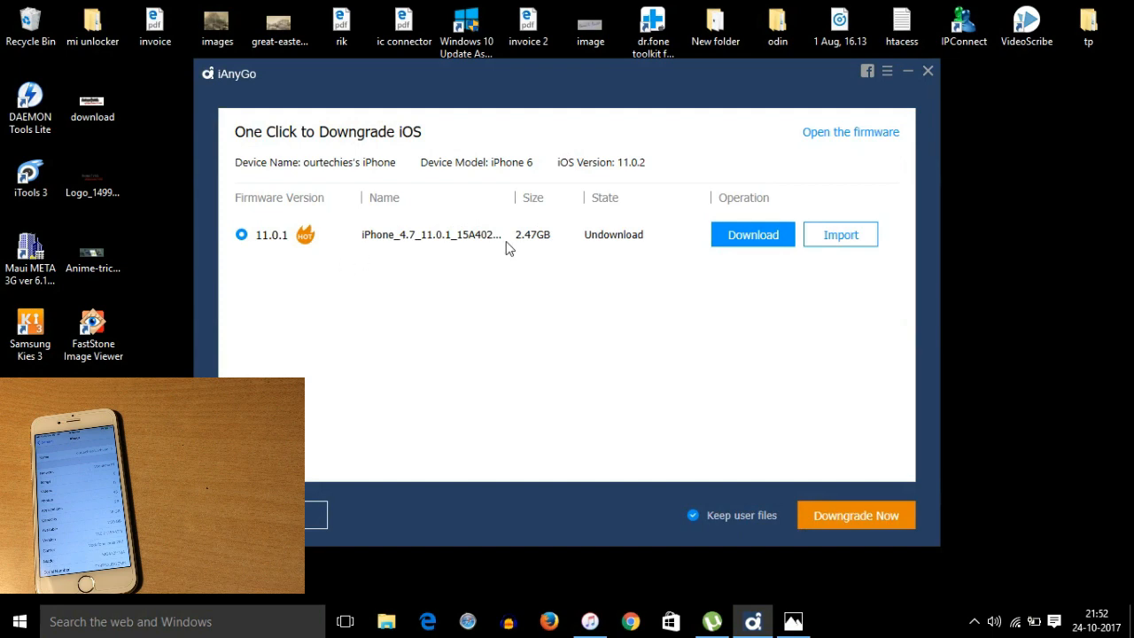
Step: Download the iOS 11.0.1 firmware package for the downgrade
{"action": "left_click", "coordinate": [752, 234]}
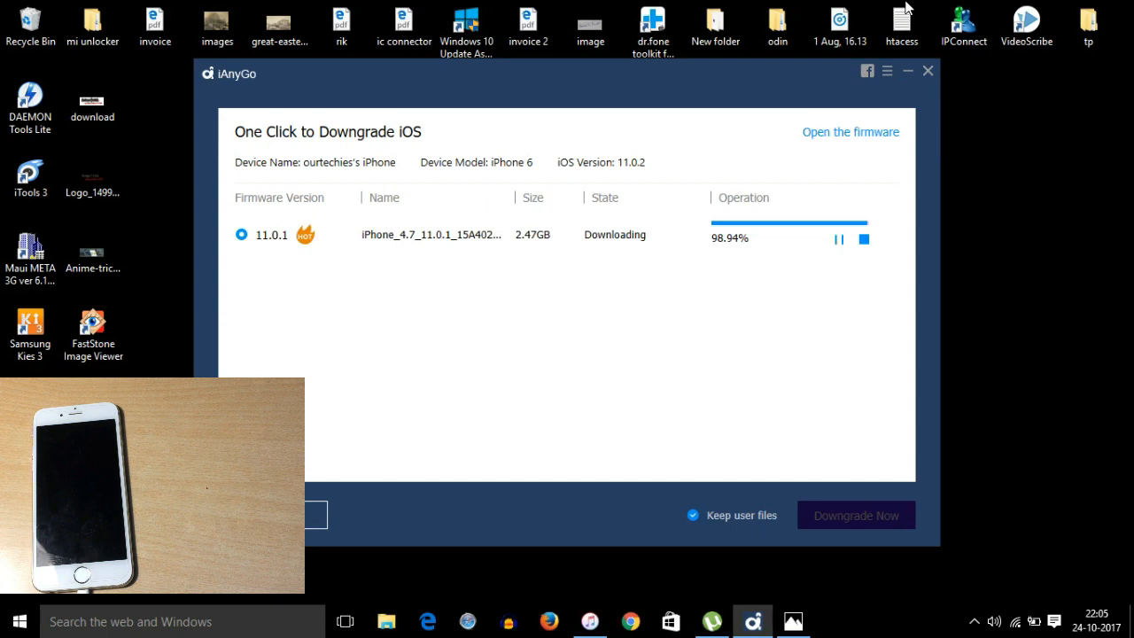
{"action": "mouse_move", "coordinate": [912, 4]}
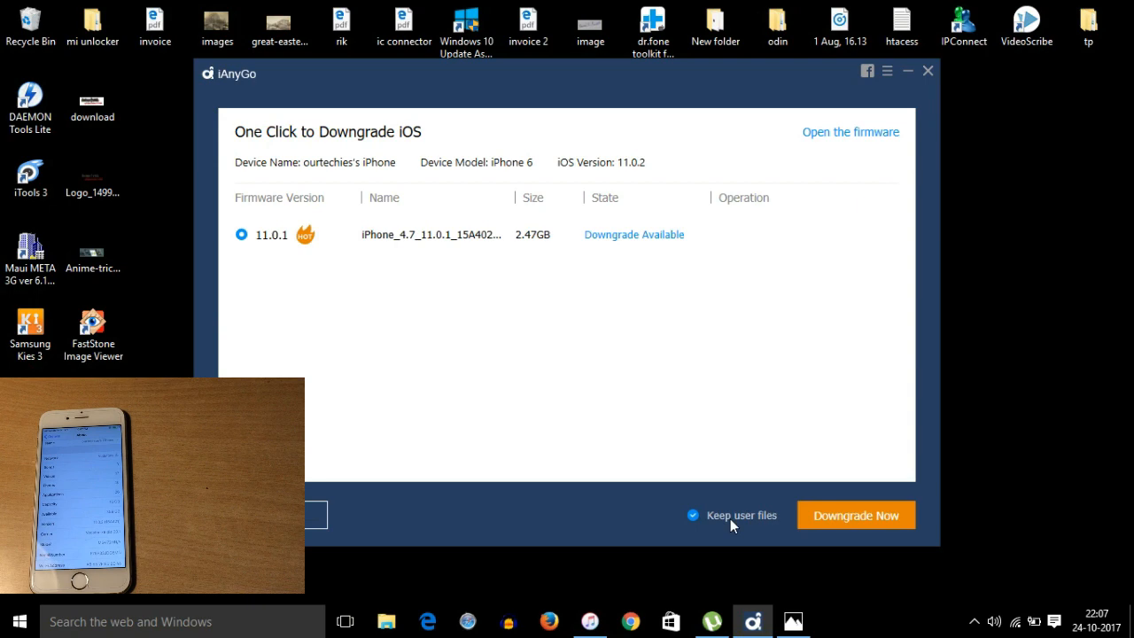
{"action": "mouse_move", "coordinate": [912, 387]}
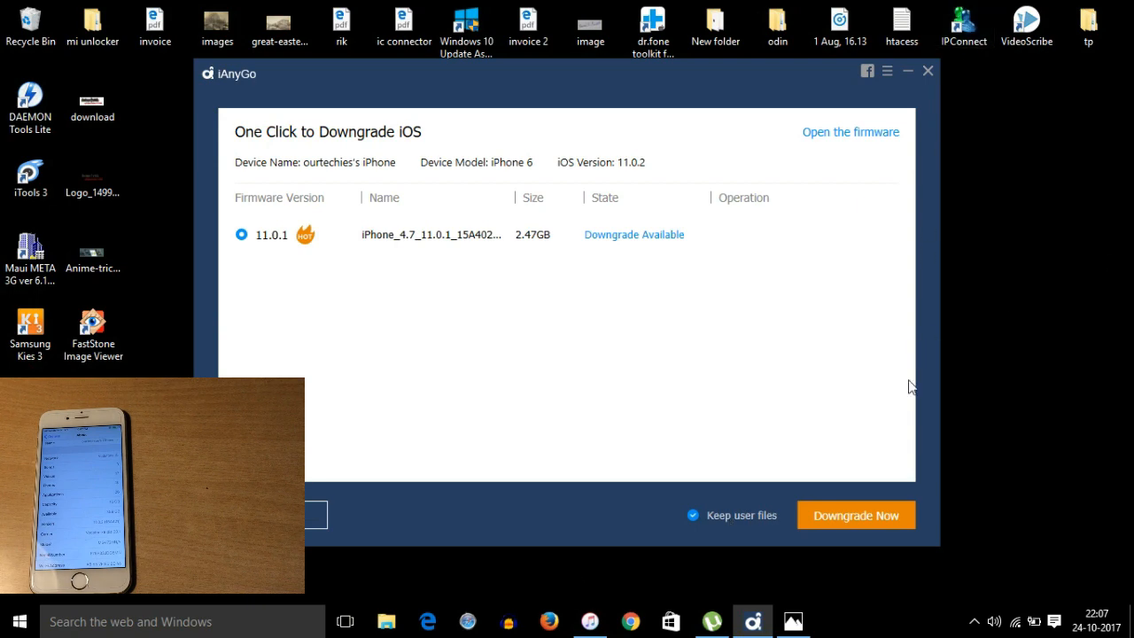
Step: Start the iOS 11.0.1 downgrade once Downgrade Available appears
{"action": "left_click", "coordinate": [855, 515]}
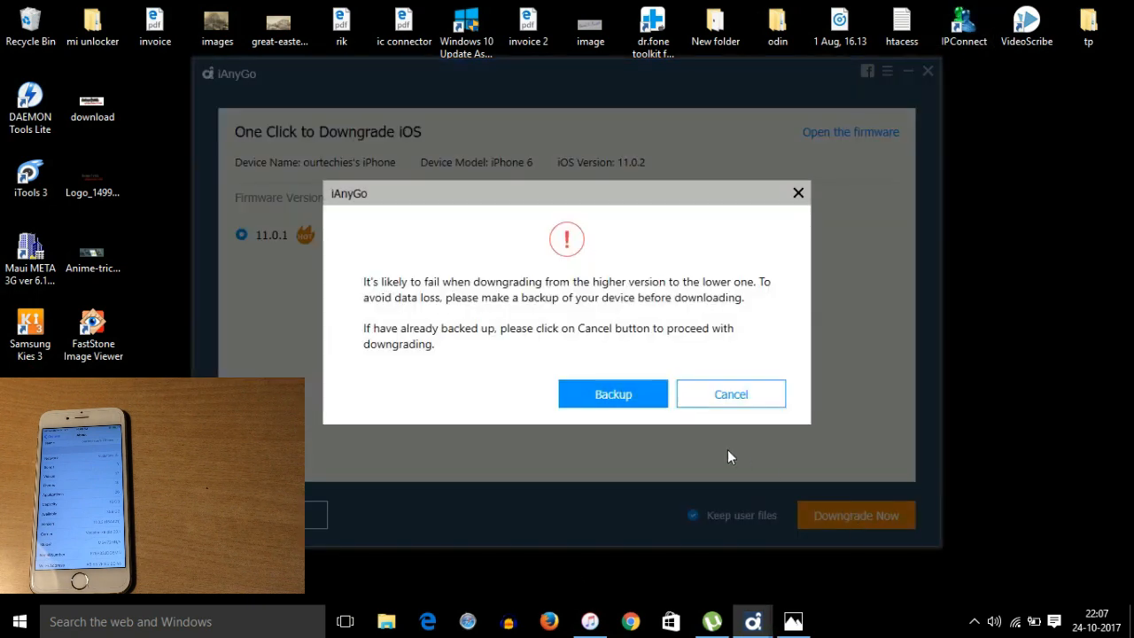
{"action": "mouse_move", "coordinate": [518, 372]}
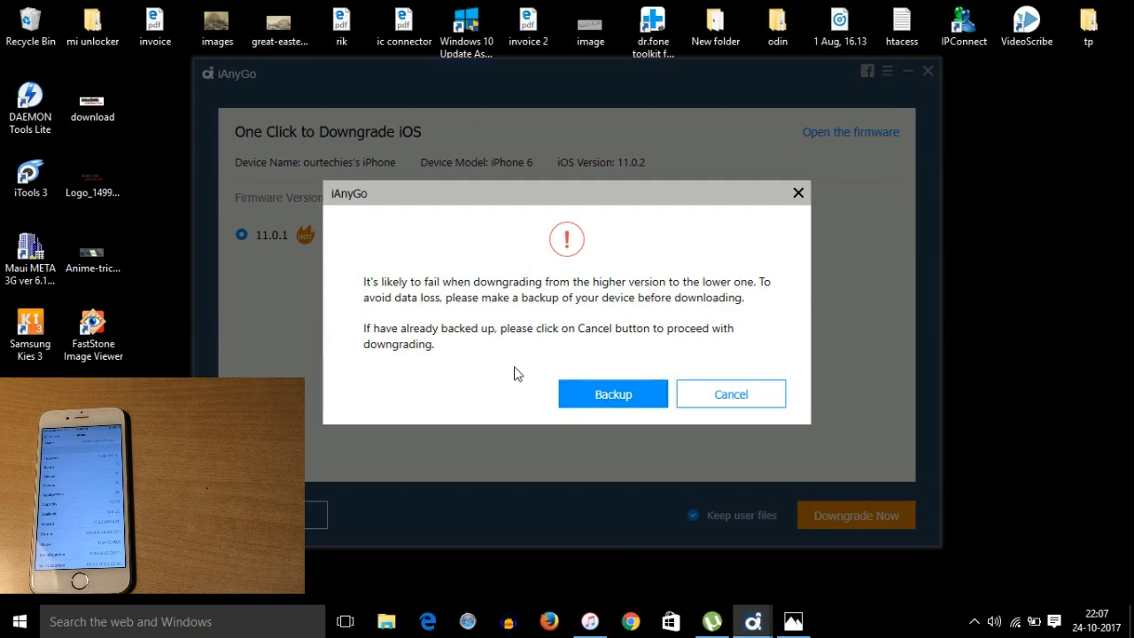
{"action": "mouse_move", "coordinate": [598, 295]}
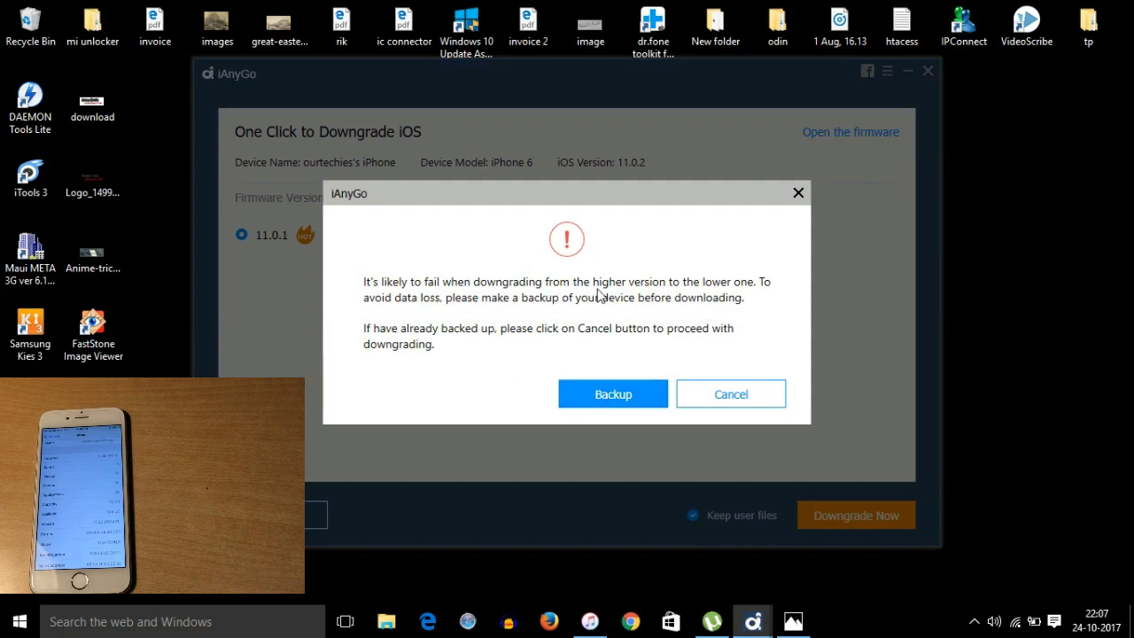
{"action": "mouse_move", "coordinate": [457, 330]}
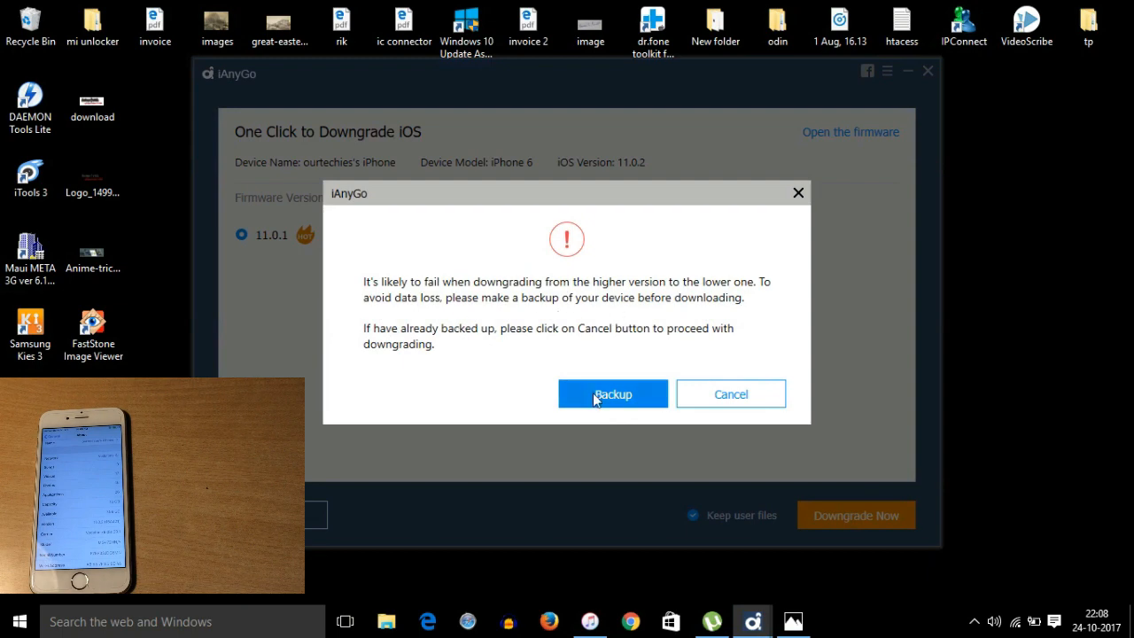
Step: Back up the iPhone to the computer, then start the downgrade
{"action": "left_click", "coordinate": [612, 393]}
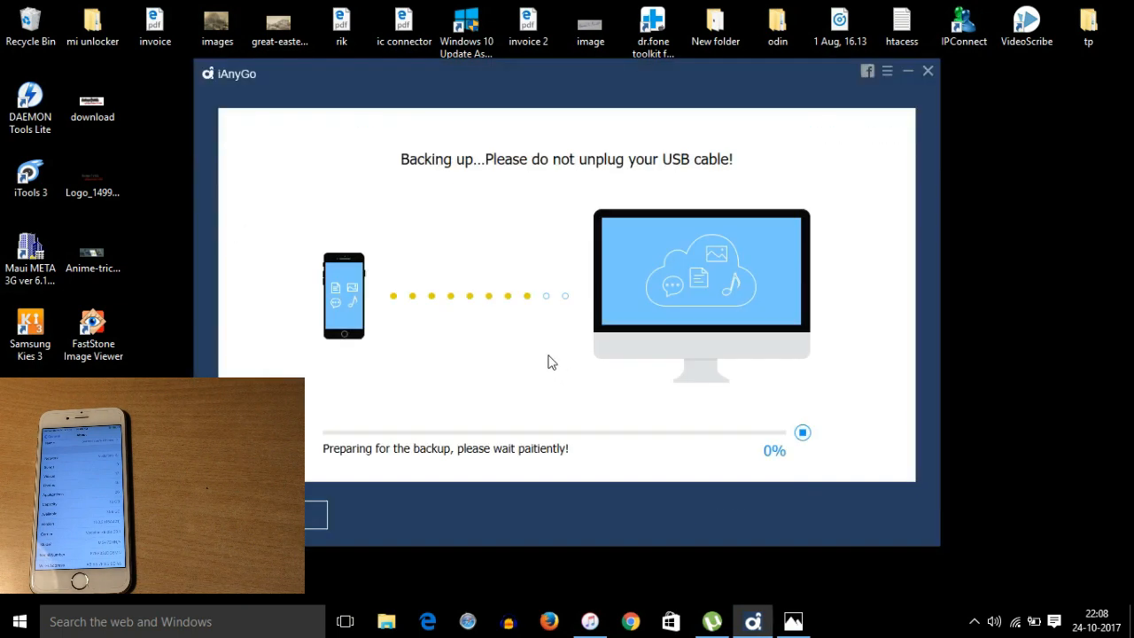
{"action": "mouse_move", "coordinate": [665, 344]}
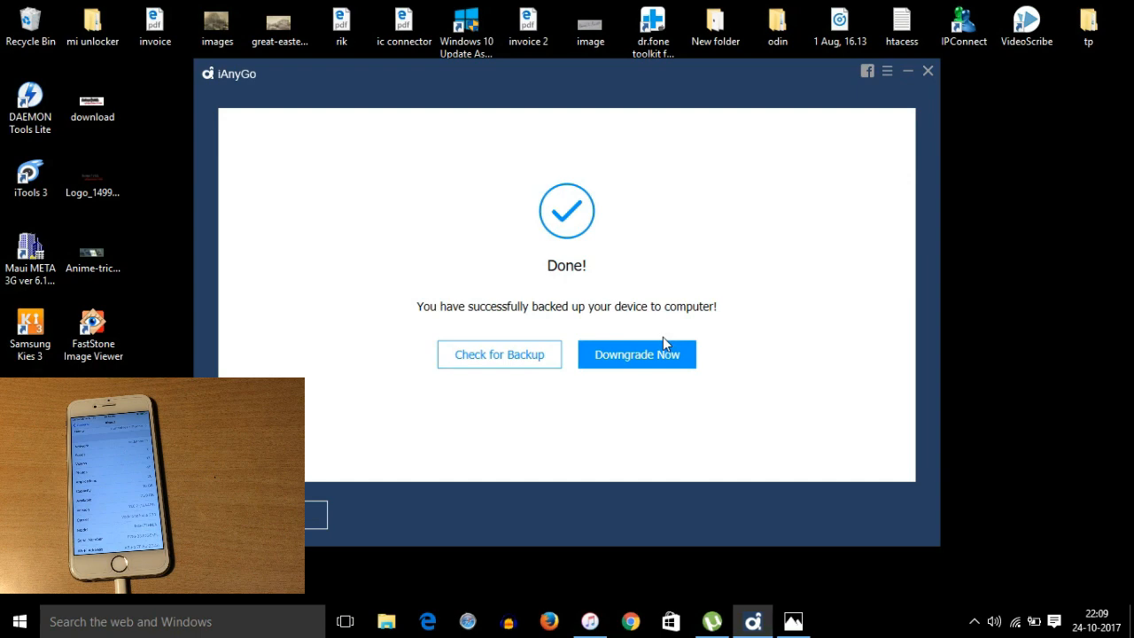
{"action": "mouse_move", "coordinate": [654, 397]}
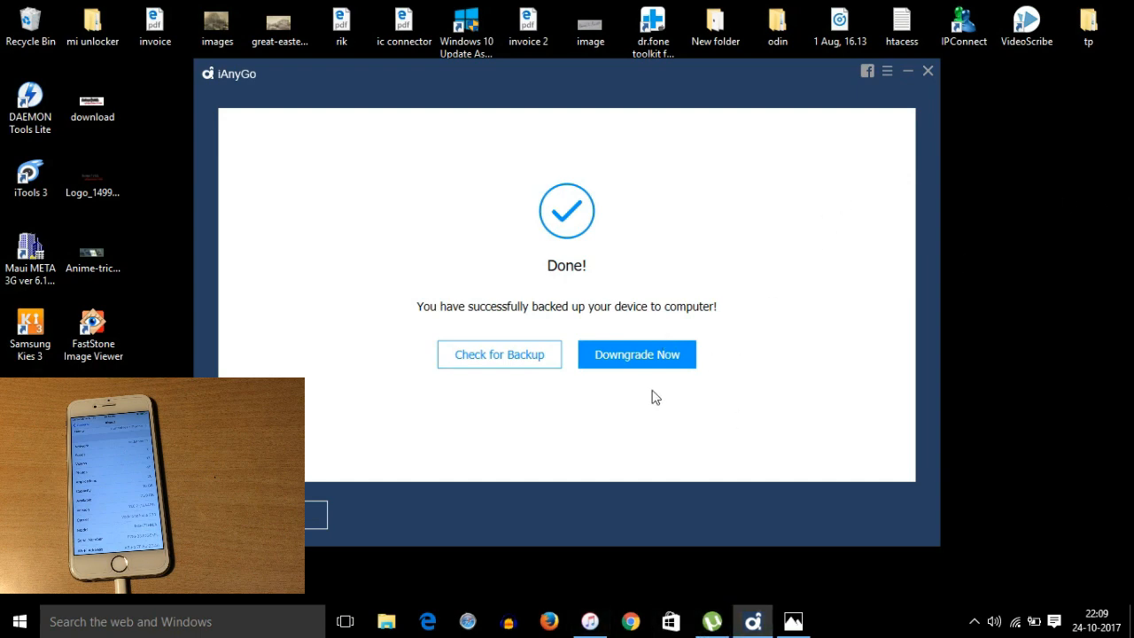
{"action": "left_click", "coordinate": [636, 354]}
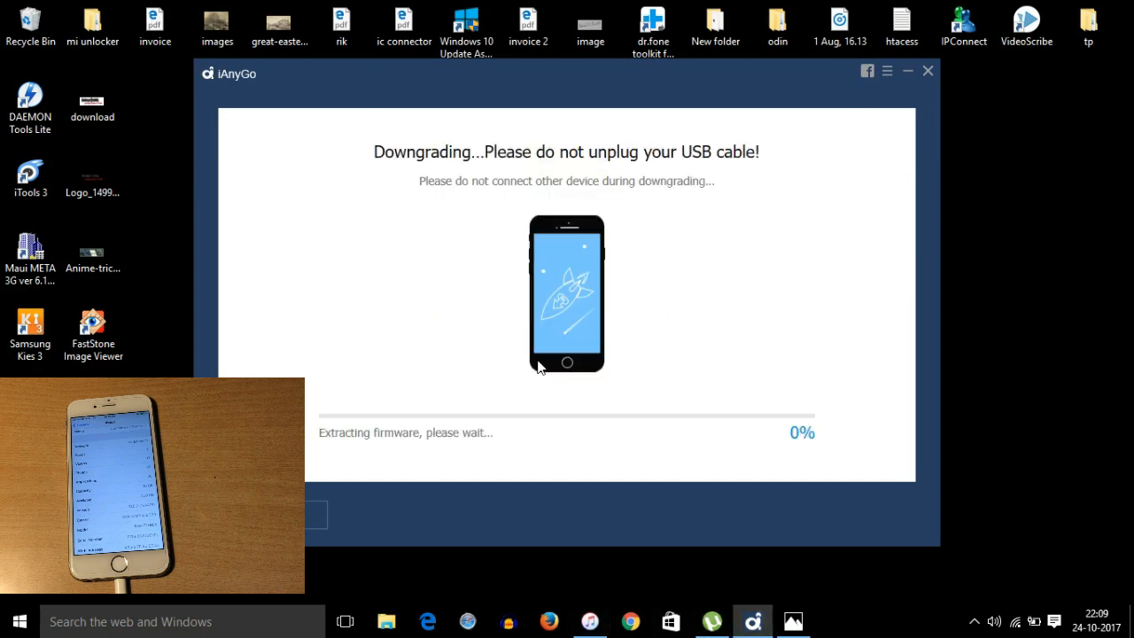